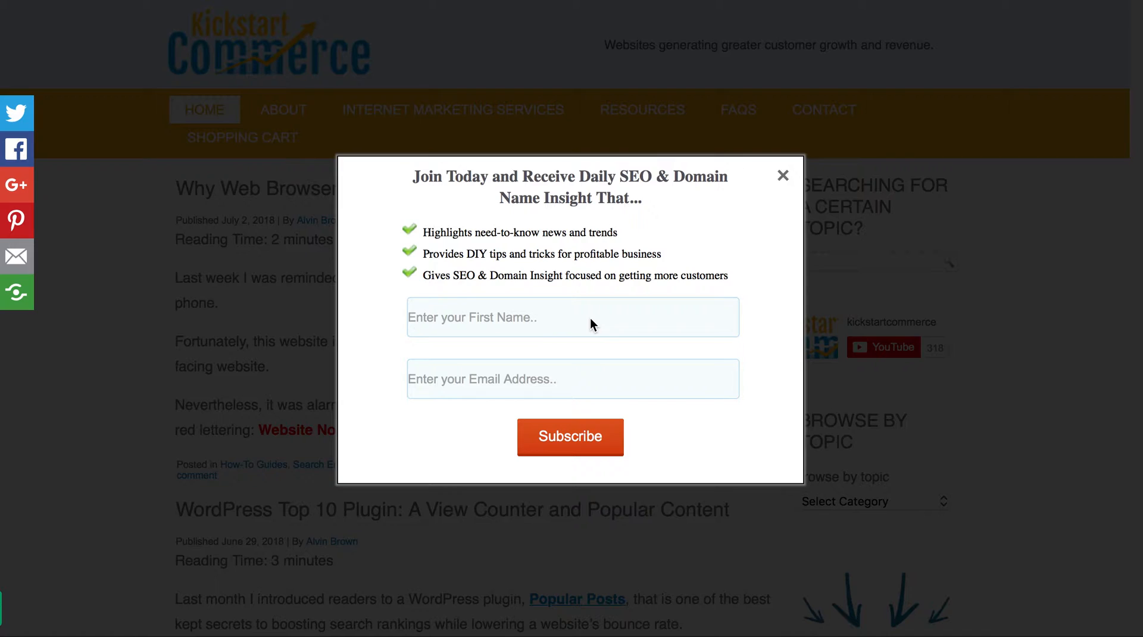
mouse_move(669, 292)
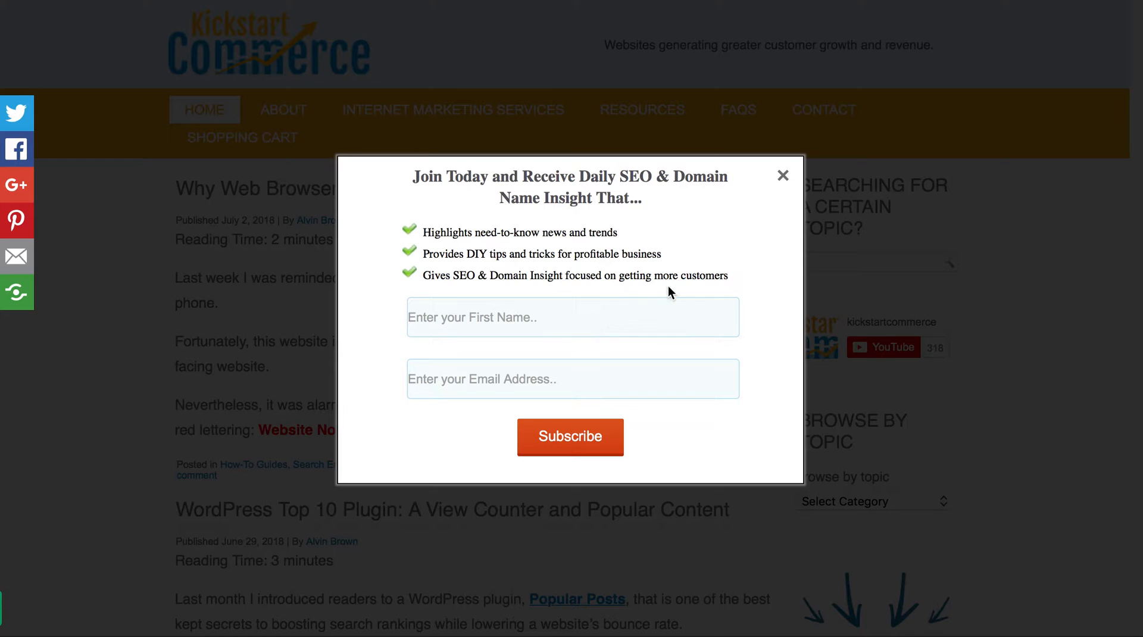
mouse_move(784, 176)
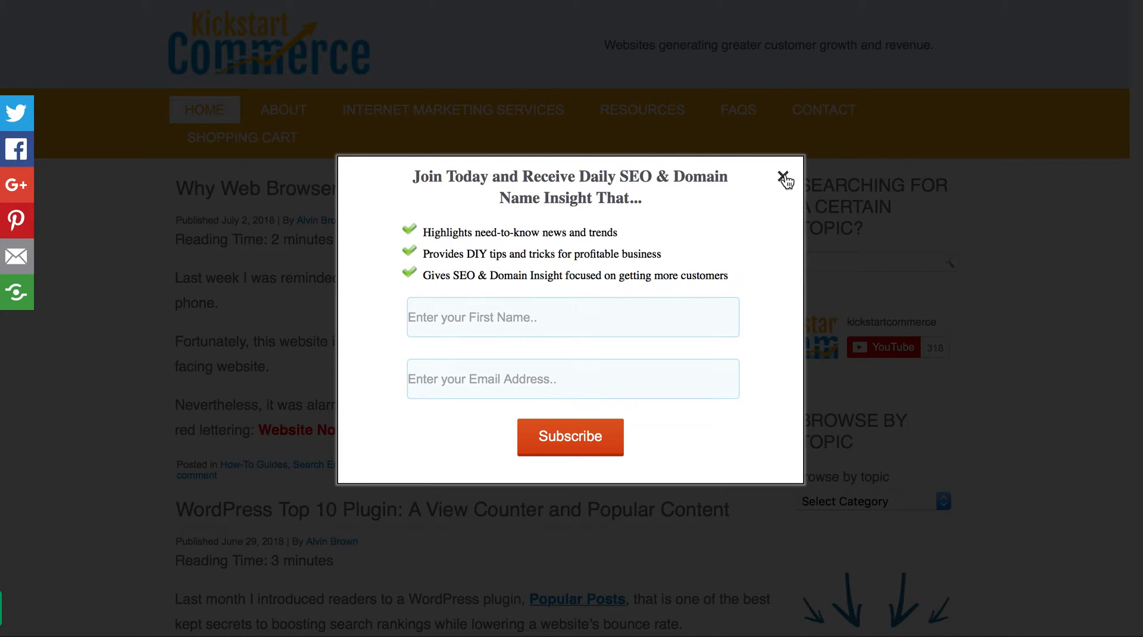
Dismiss the Kickstart Commerce newsletter subscription popup to reveal the blog's latest posts
click(786, 179)
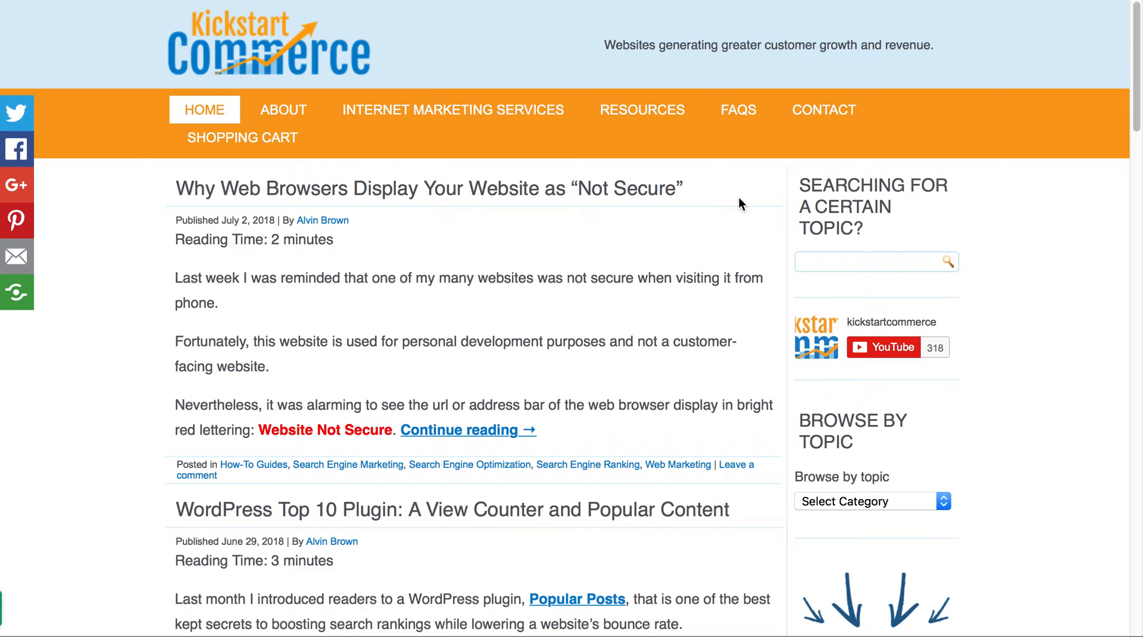
mouse_move(735, 209)
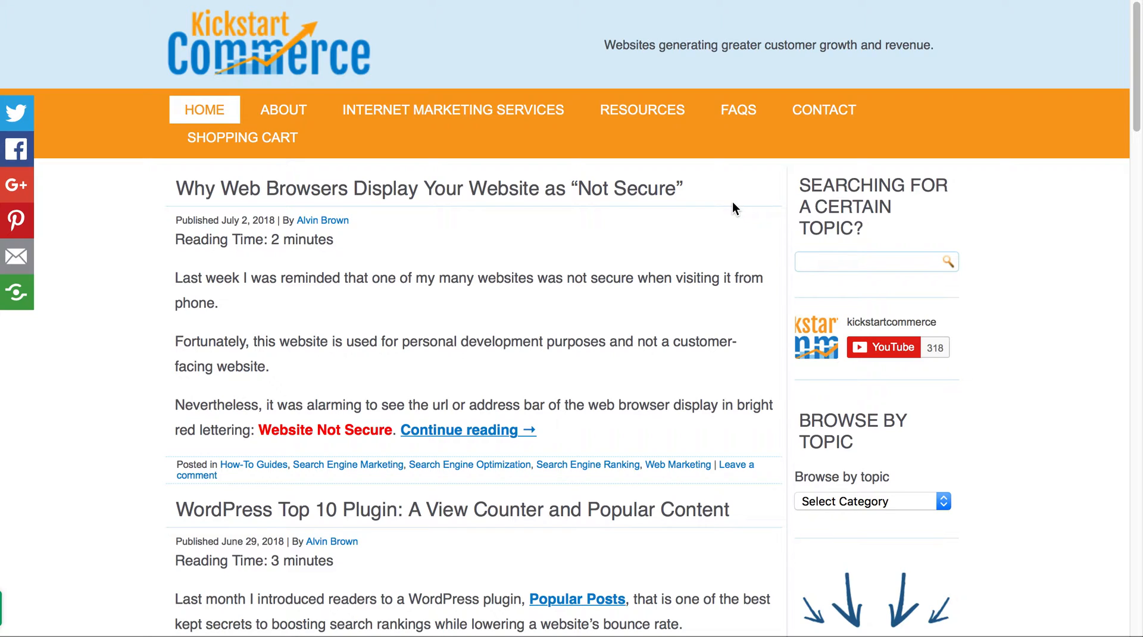
mouse_move(679, 188)
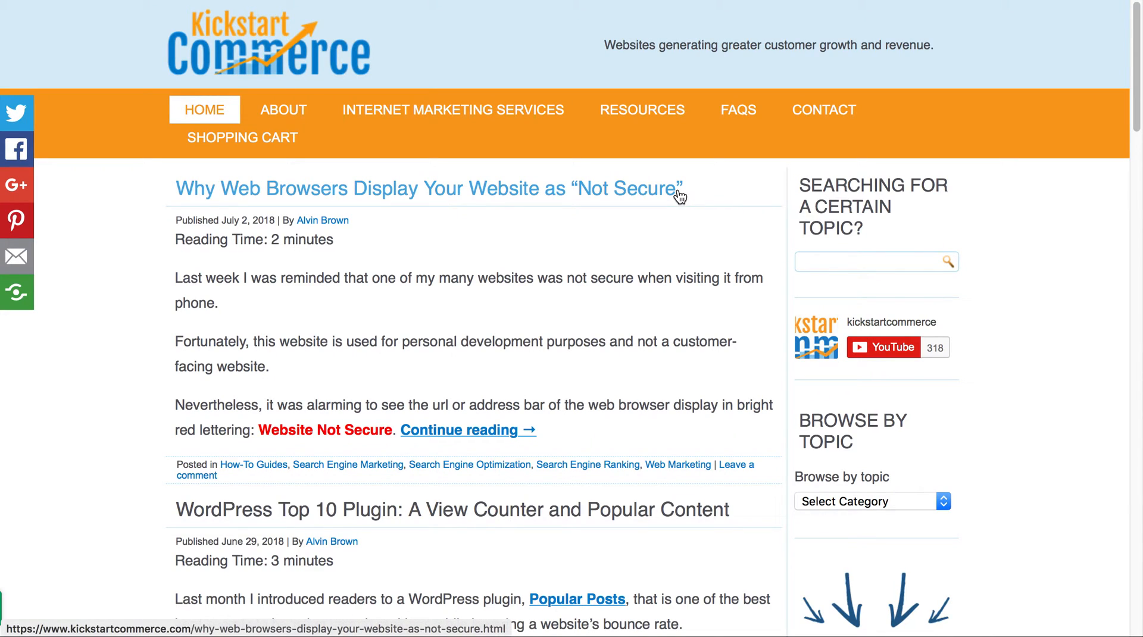
mouse_move(679, 195)
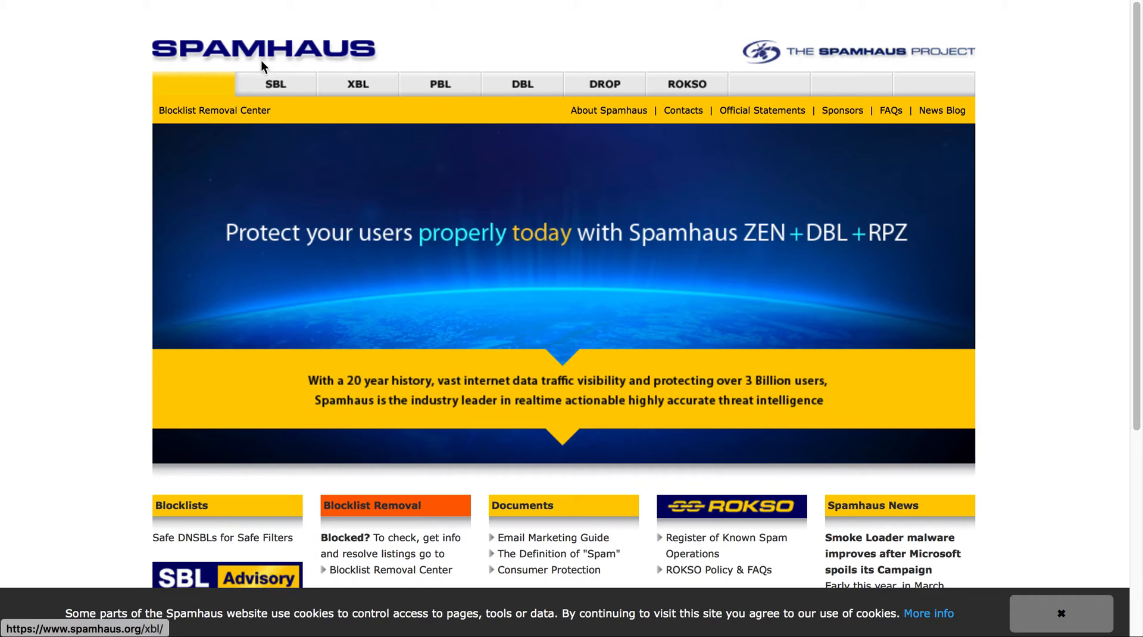
mouse_move(407, 69)
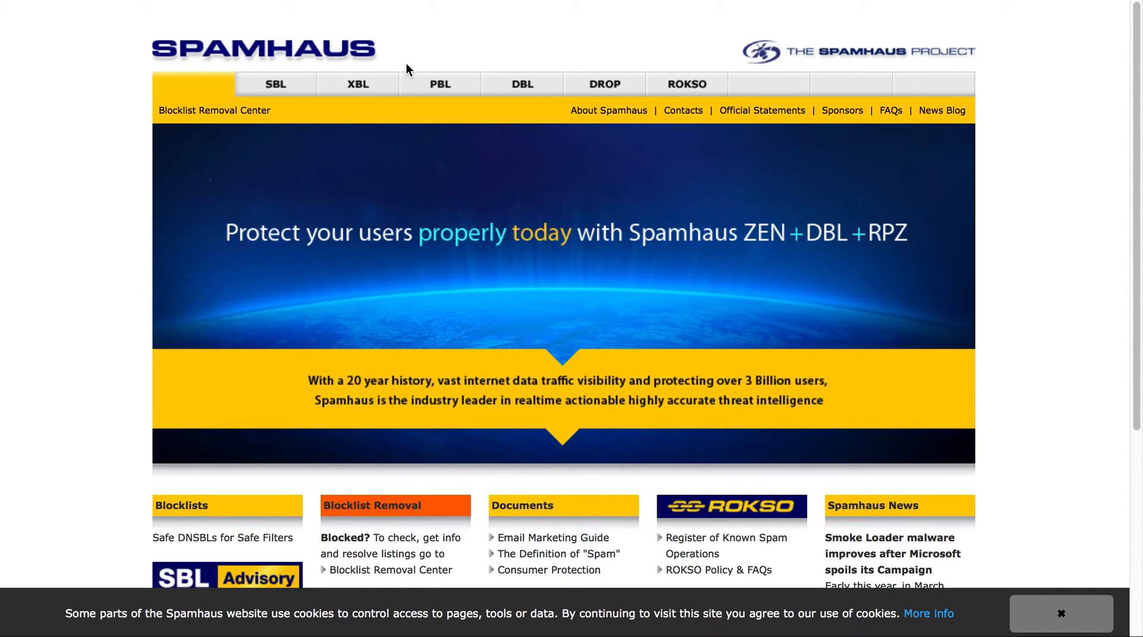
mouse_move(439, 66)
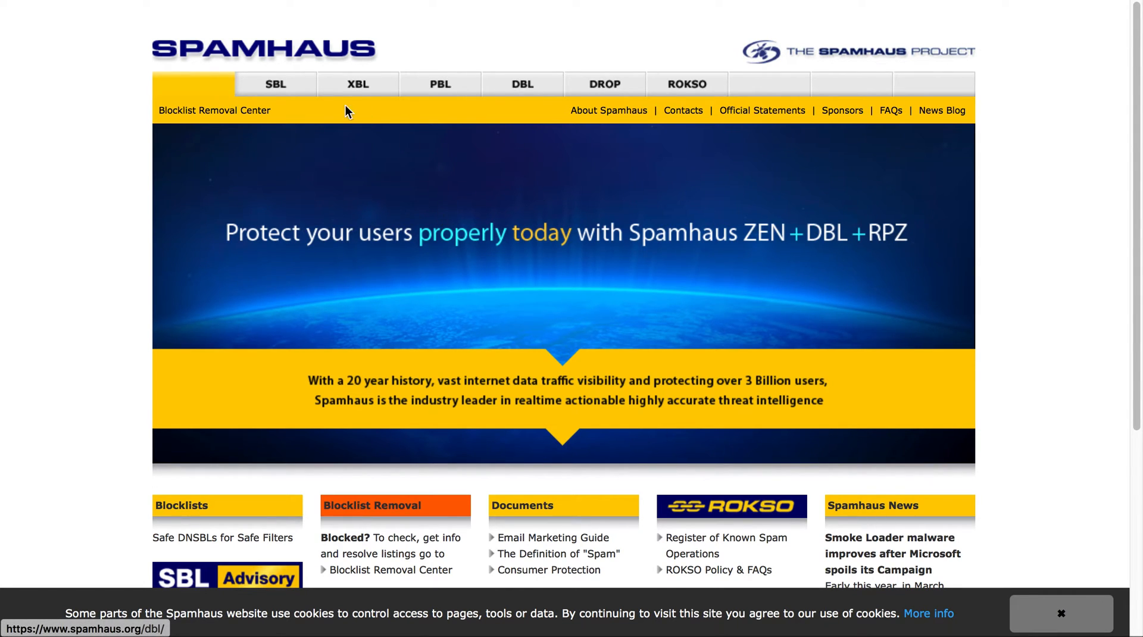
Scroll to Blocklist Removal on the Spamhaus home page and enter the Blocklist Removal Center
scroll(down, 3)
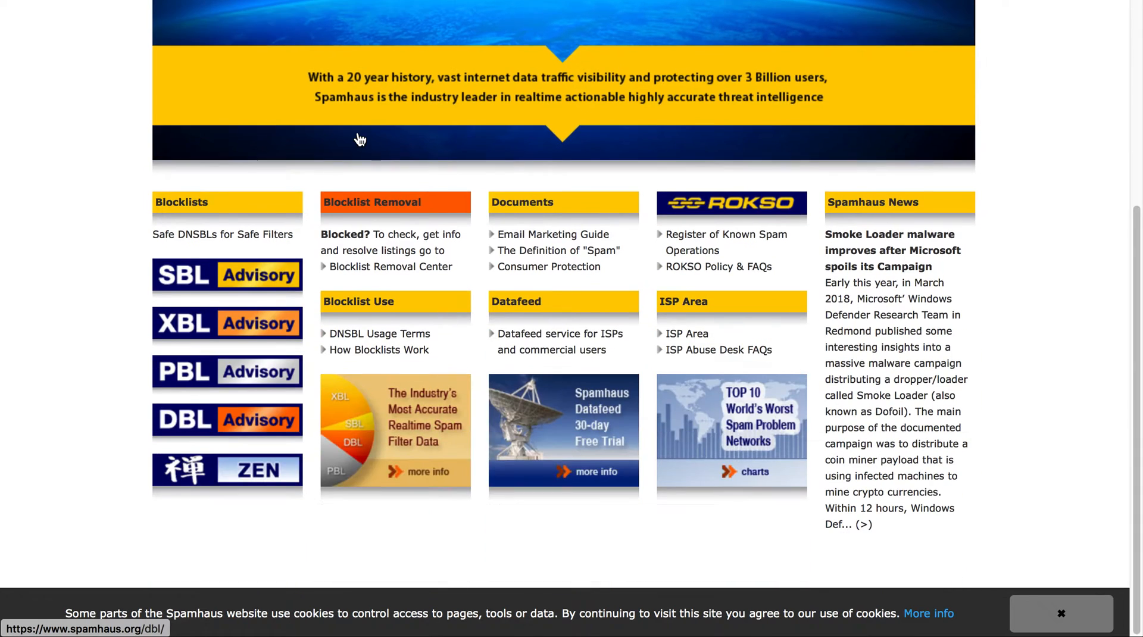
scroll(down, 3)
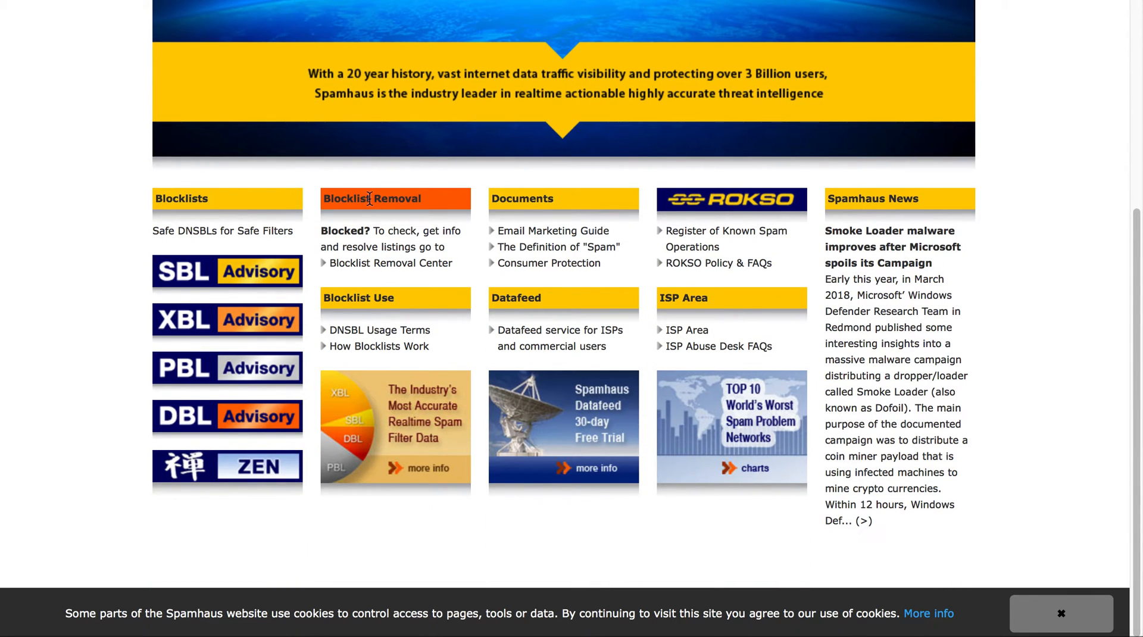
mouse_move(410, 202)
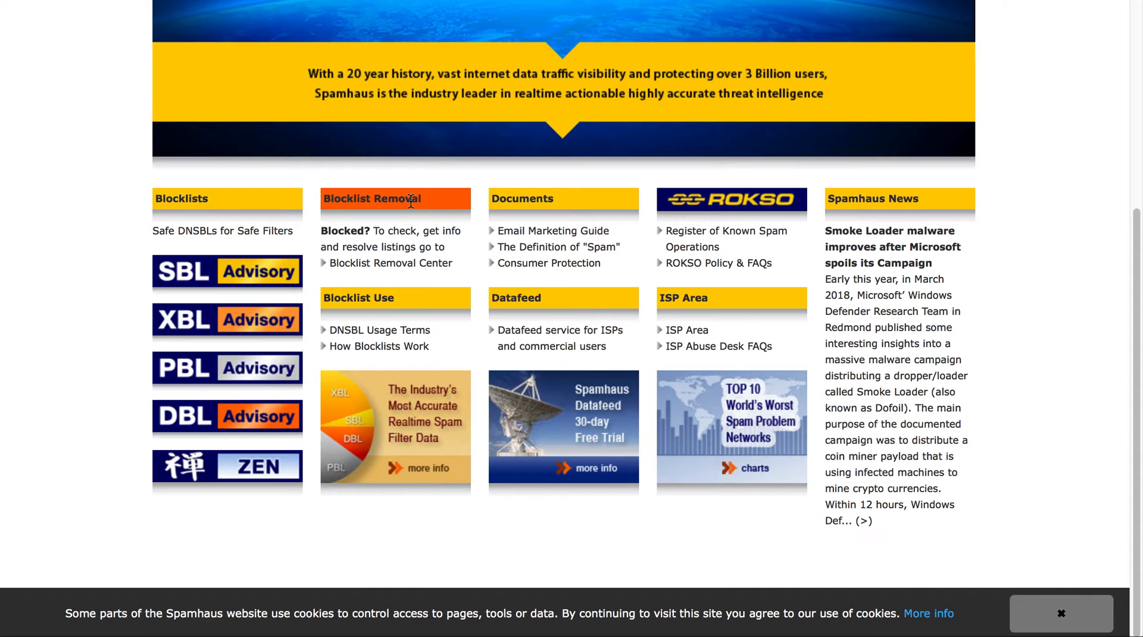
mouse_move(390, 263)
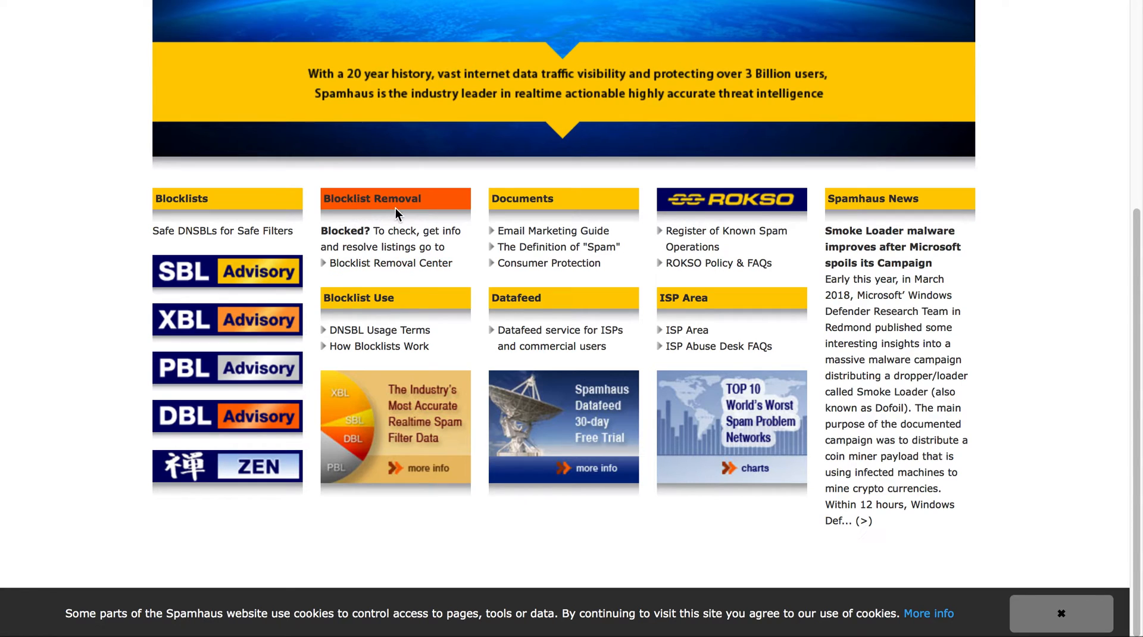
mouse_move(390, 263)
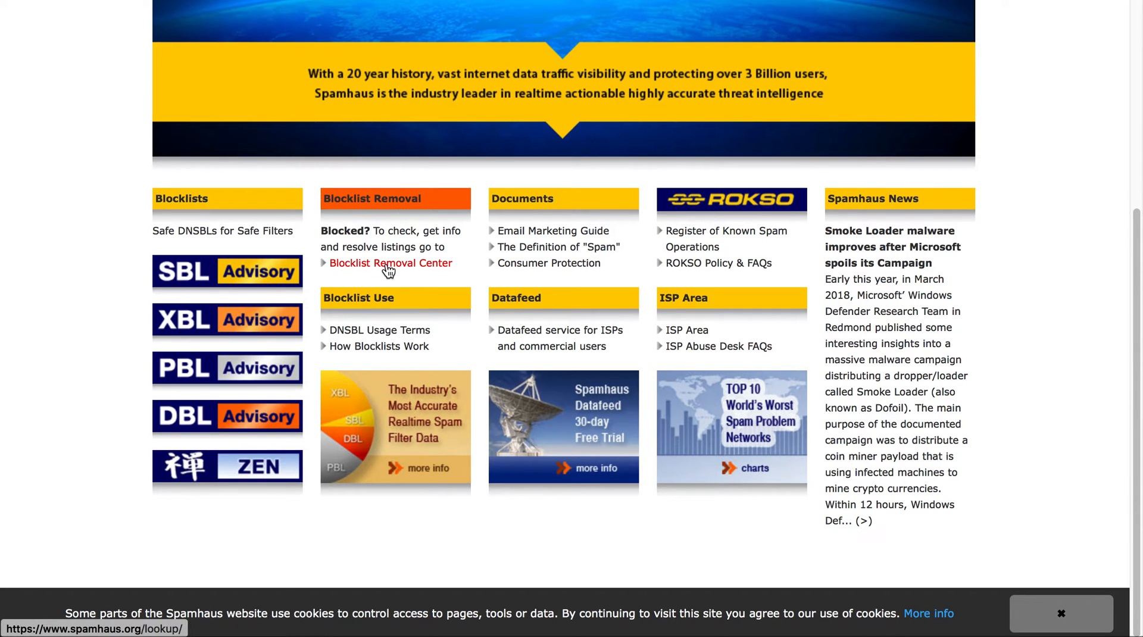
click(390, 263)
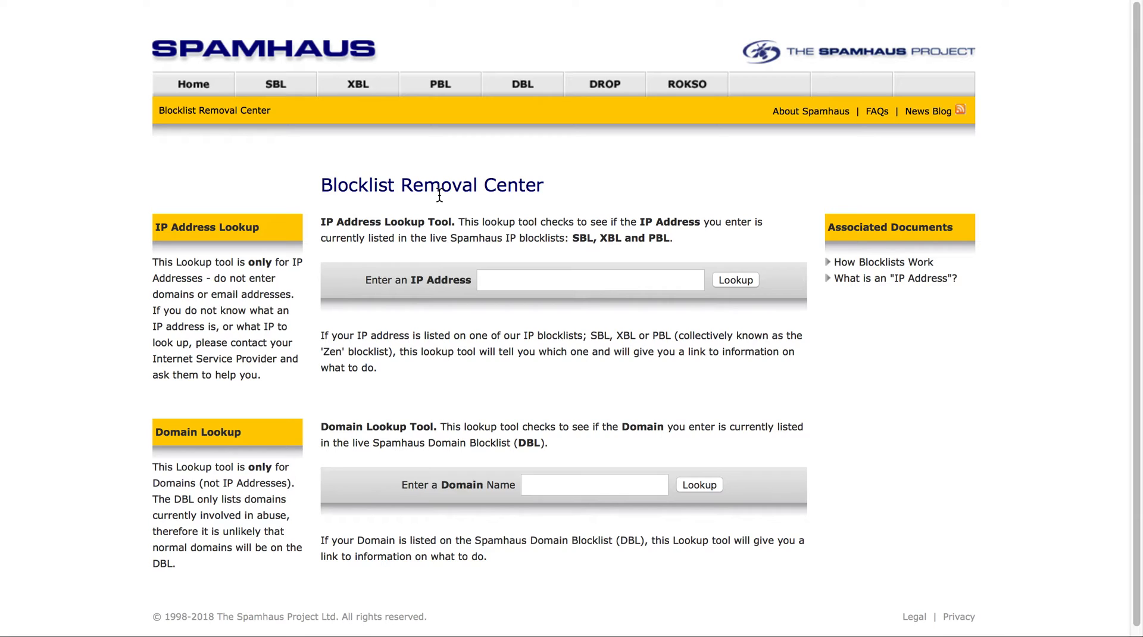
mouse_move(442, 201)
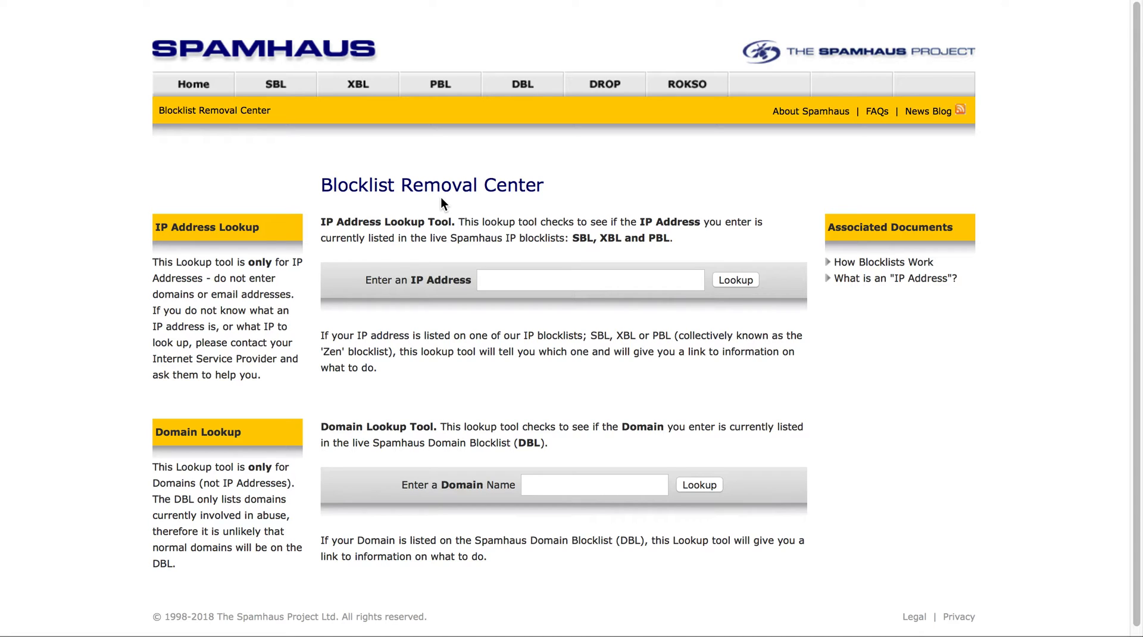
mouse_move(405, 227)
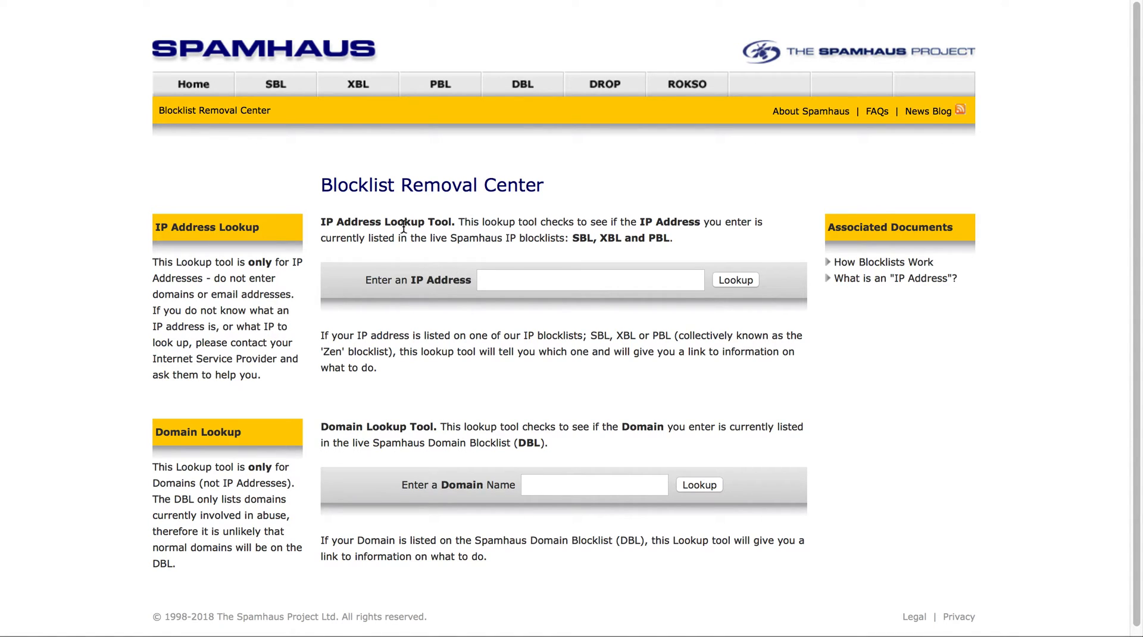
mouse_move(472, 285)
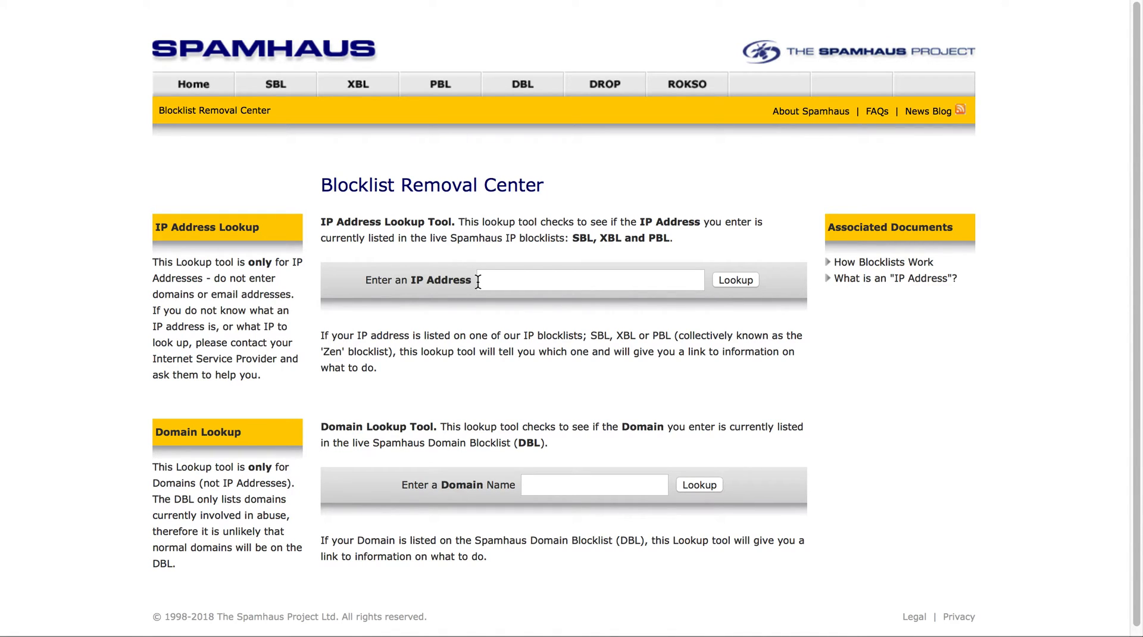
Look up the domain kickstartcommerce.com in the Spamhaus domain checker
click(594, 484)
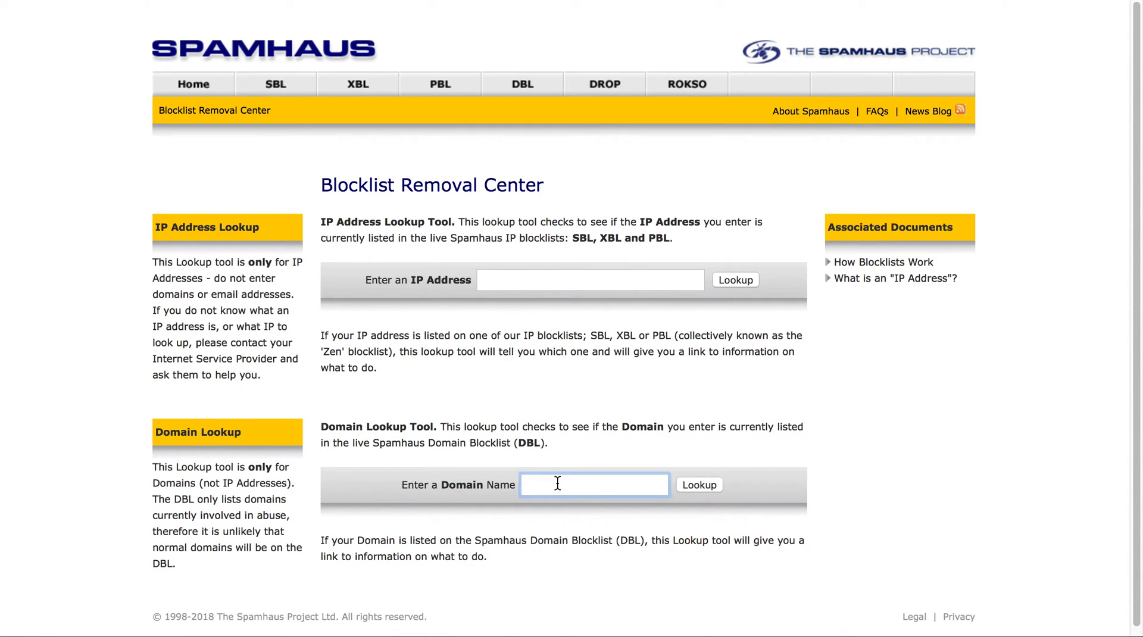
text(kickstartcommerce)
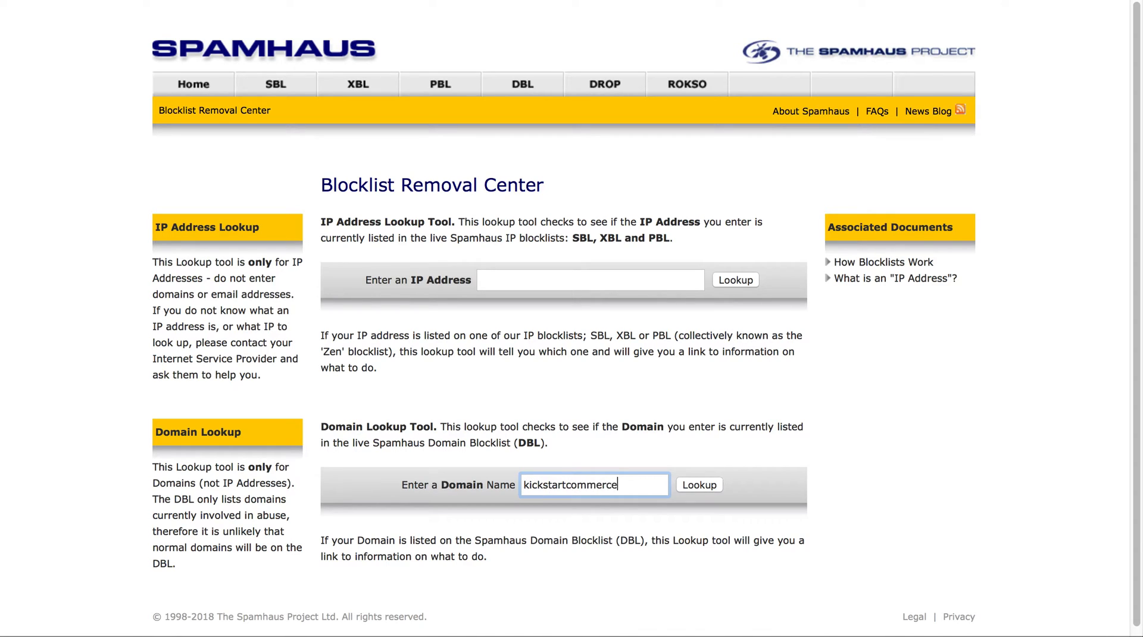
text(.com)
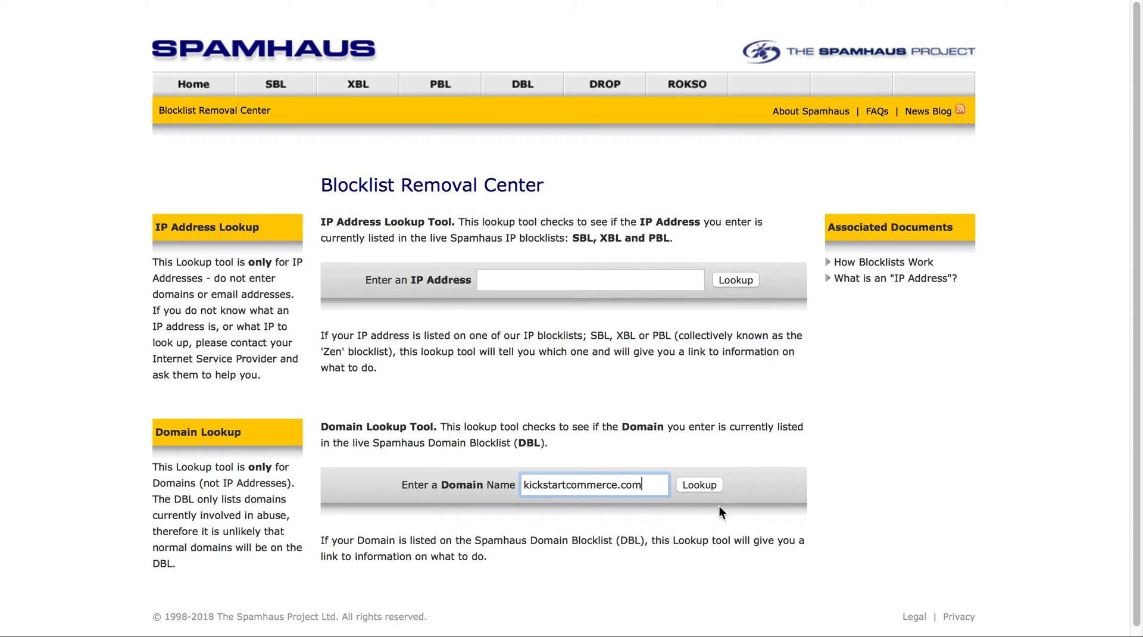
mouse_move(711, 494)
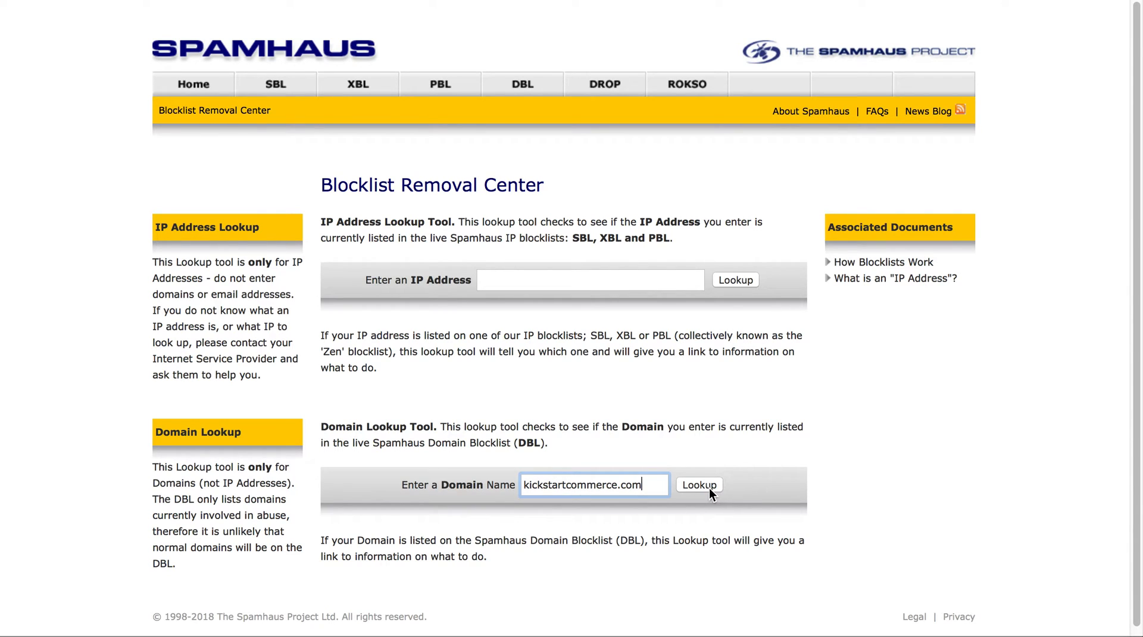
click(698, 484)
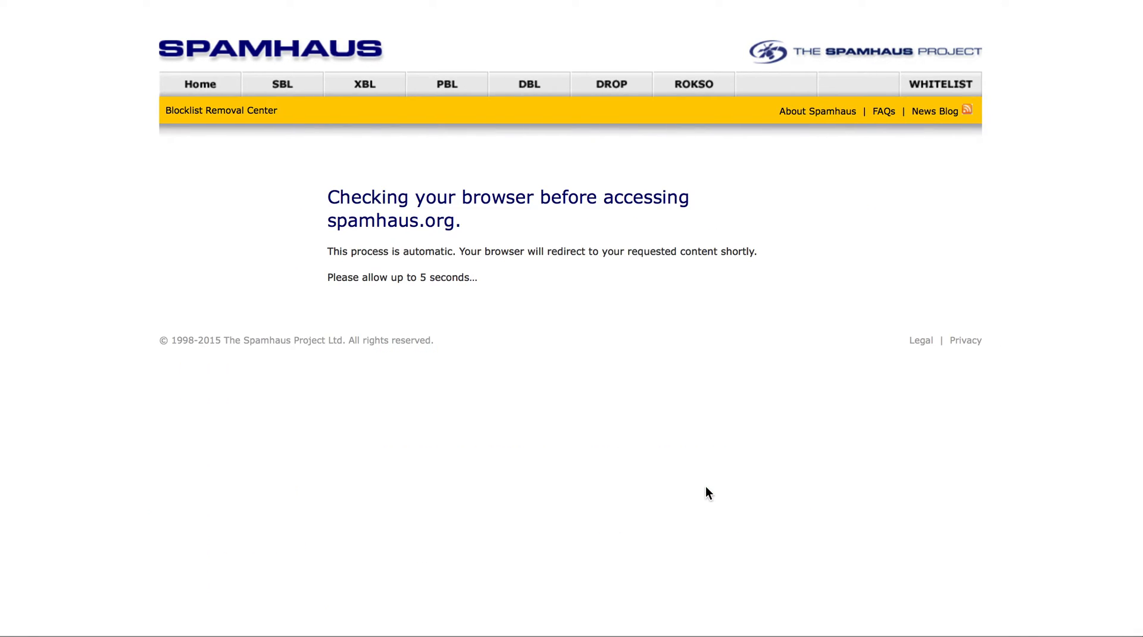
mouse_move(528, 275)
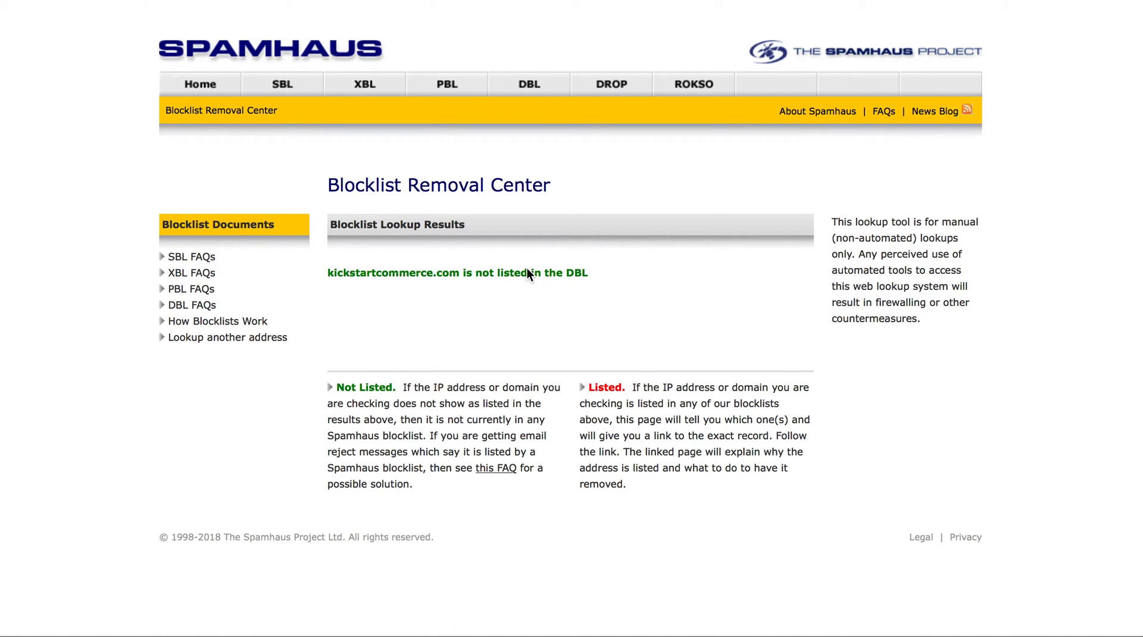
mouse_move(443, 273)
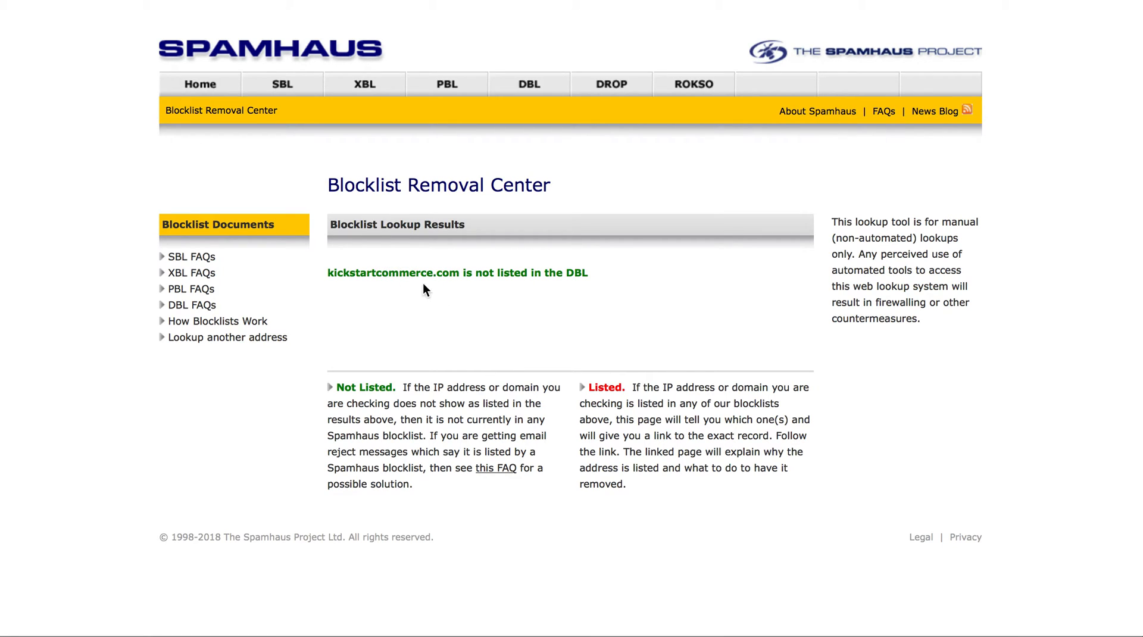
mouse_move(464, 286)
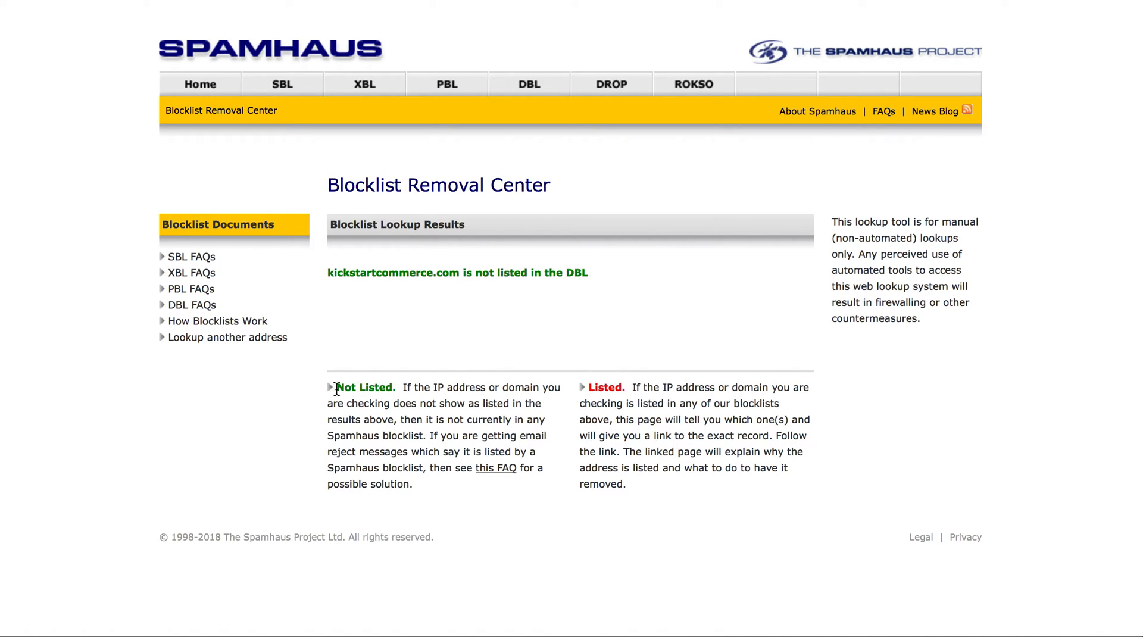
mouse_move(500, 417)
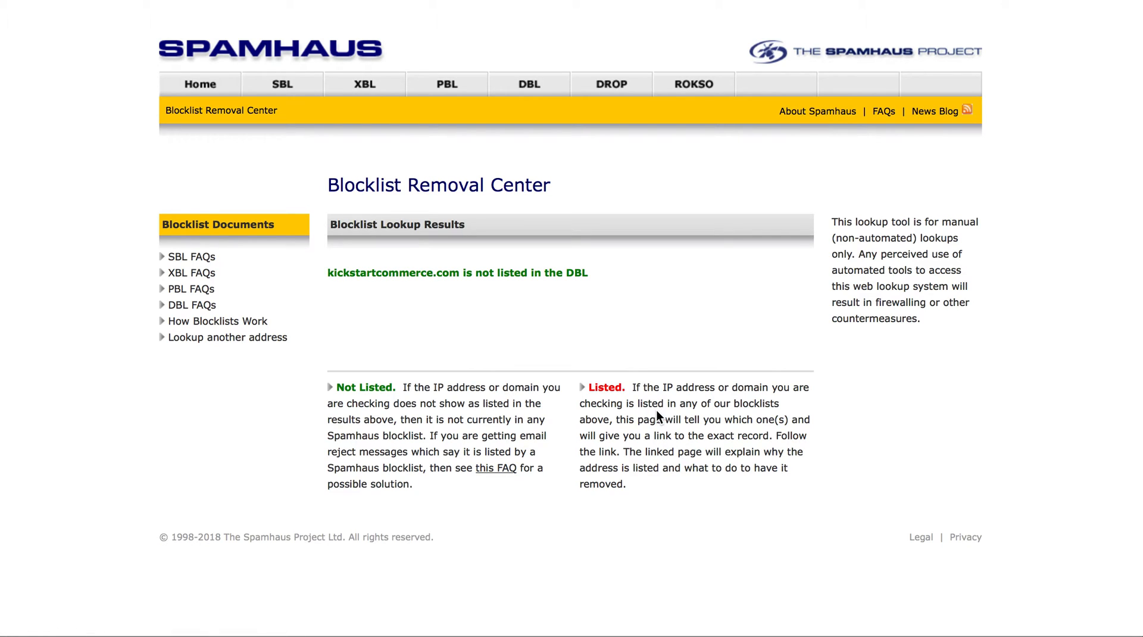
mouse_move(413, 286)
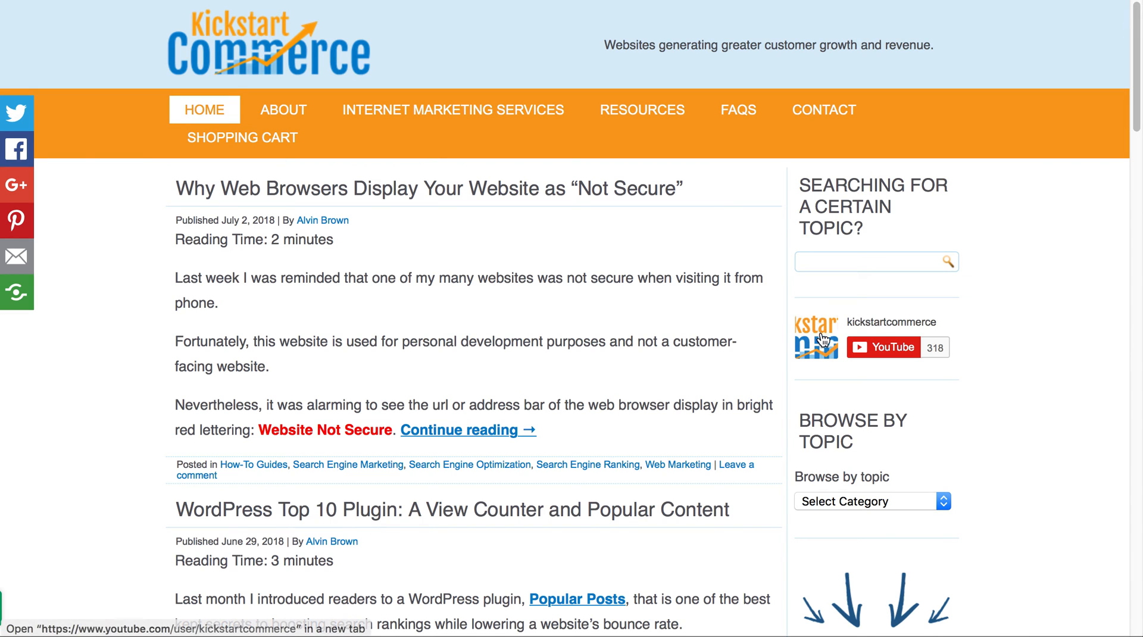
Scroll down the Kickstart Commerce blog to later posts and The Daily Scoop box
scroll(down, 3)
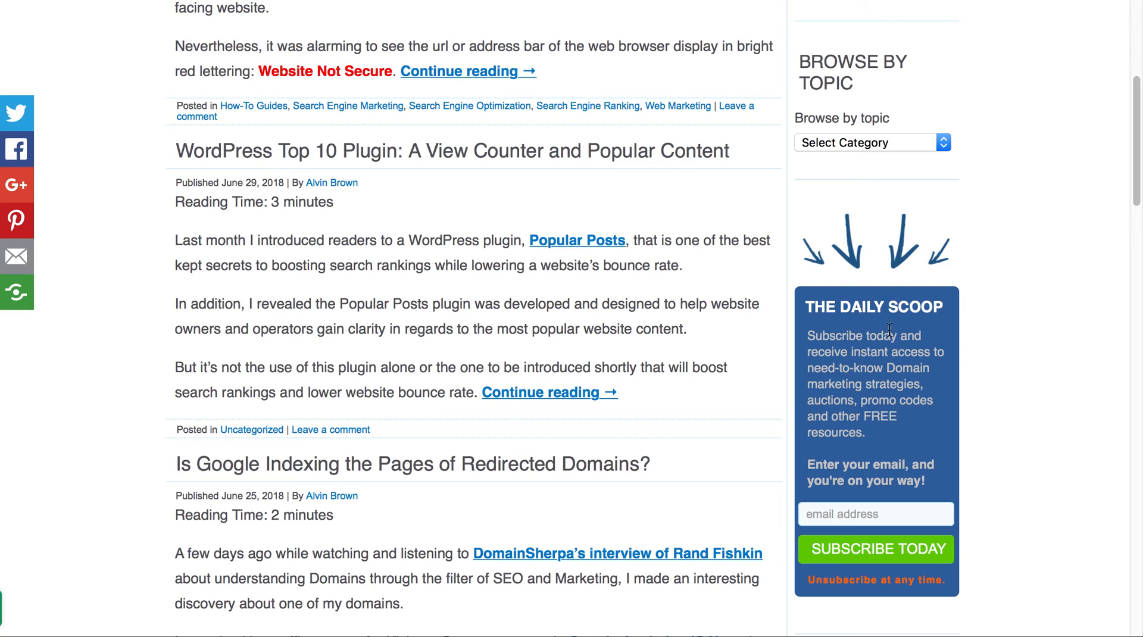
mouse_move(878, 459)
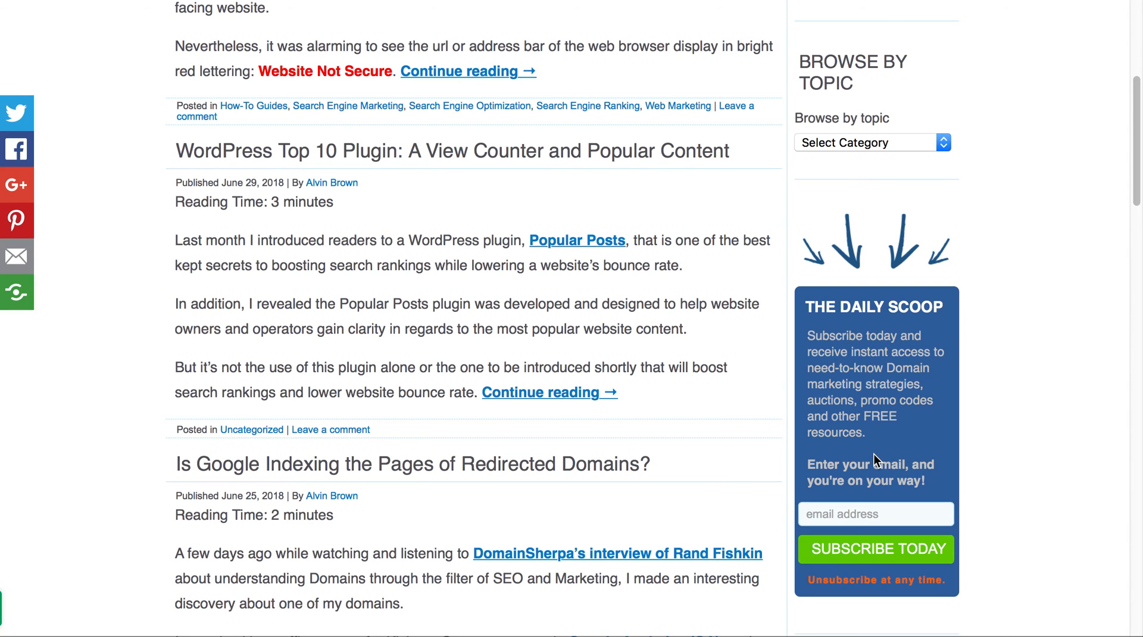